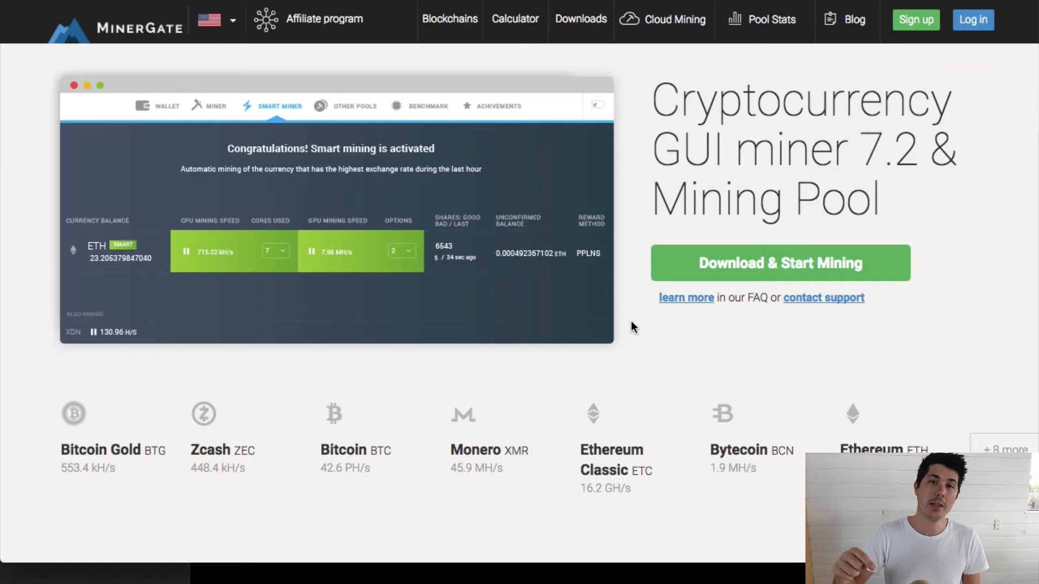
{"action": "mouse_move", "coordinate": [794, 263]}
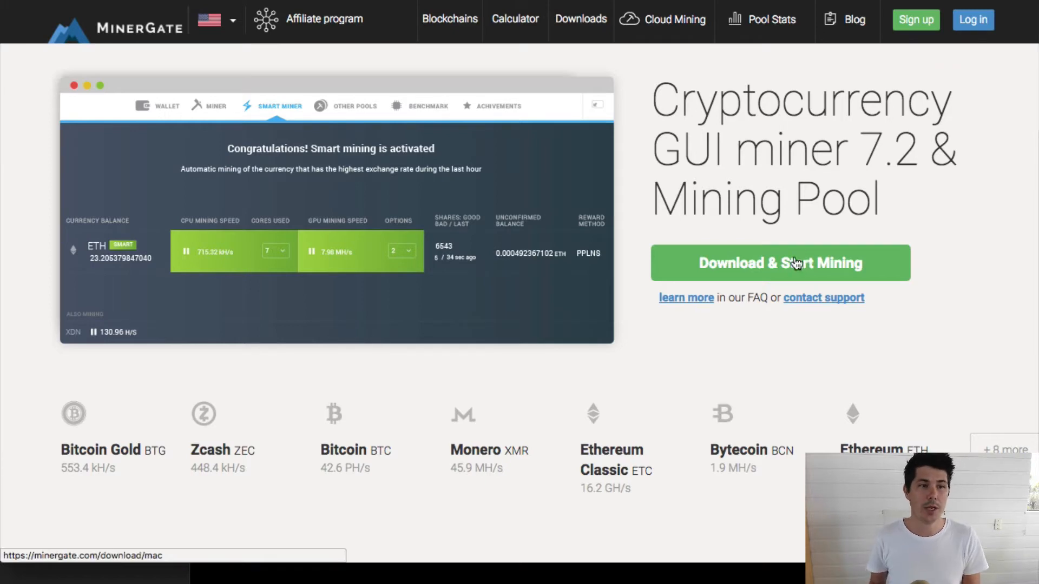
{"action": "mouse_move", "coordinate": [752, 236]}
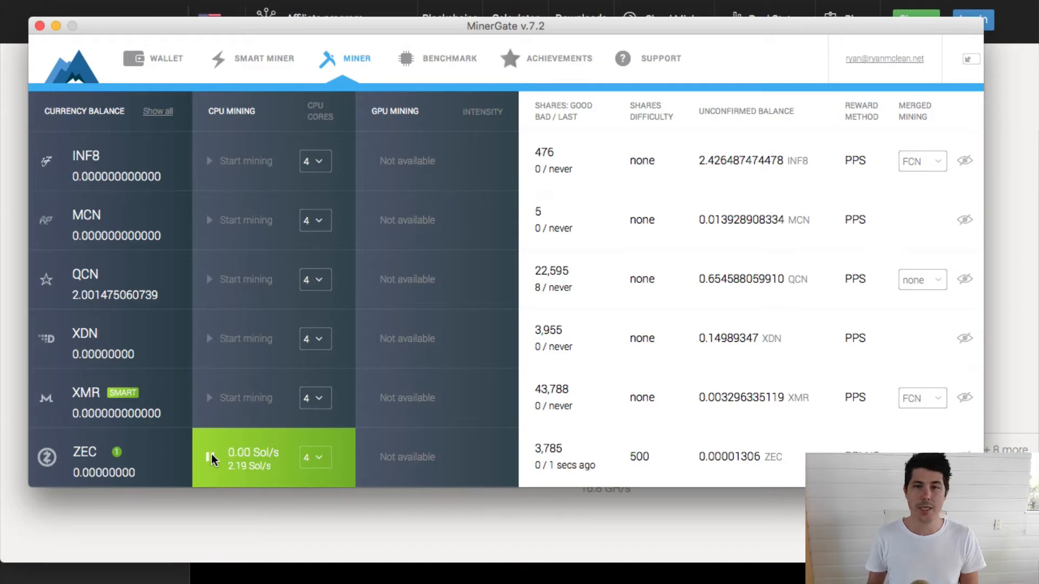
- Pause Zcash CPU mining, show all wallet currencies, then open the Smart Miner view
{"action": "left_click", "coordinate": [210, 457]}
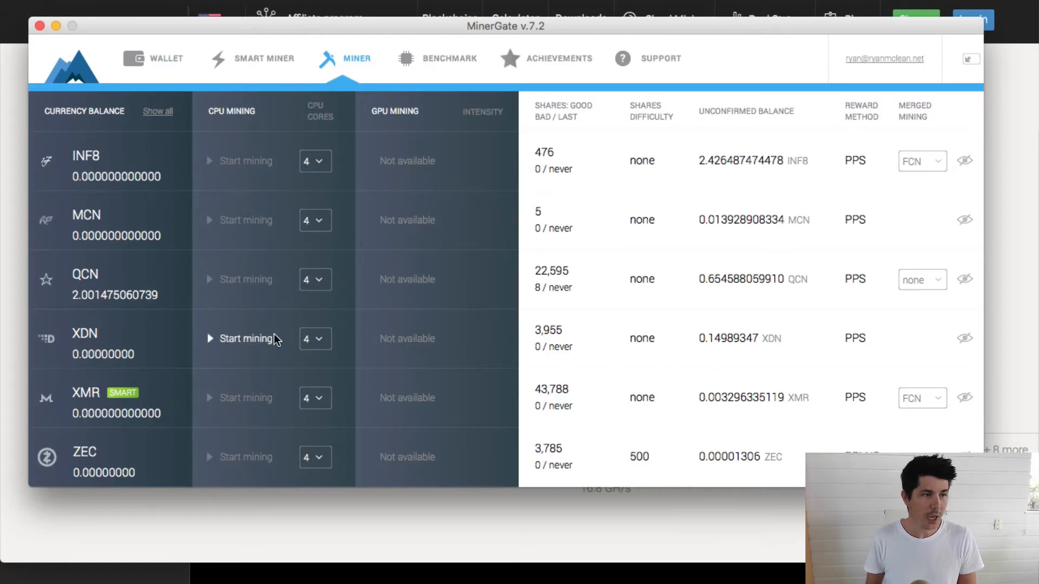
{"action": "left_click", "coordinate": [165, 59]}
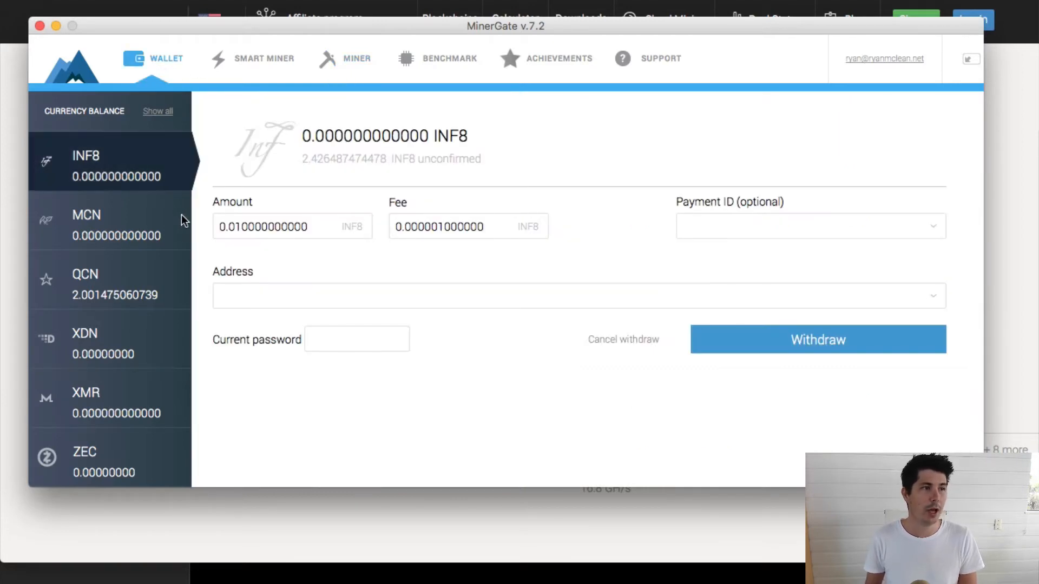
{"action": "left_click", "coordinate": [158, 111]}
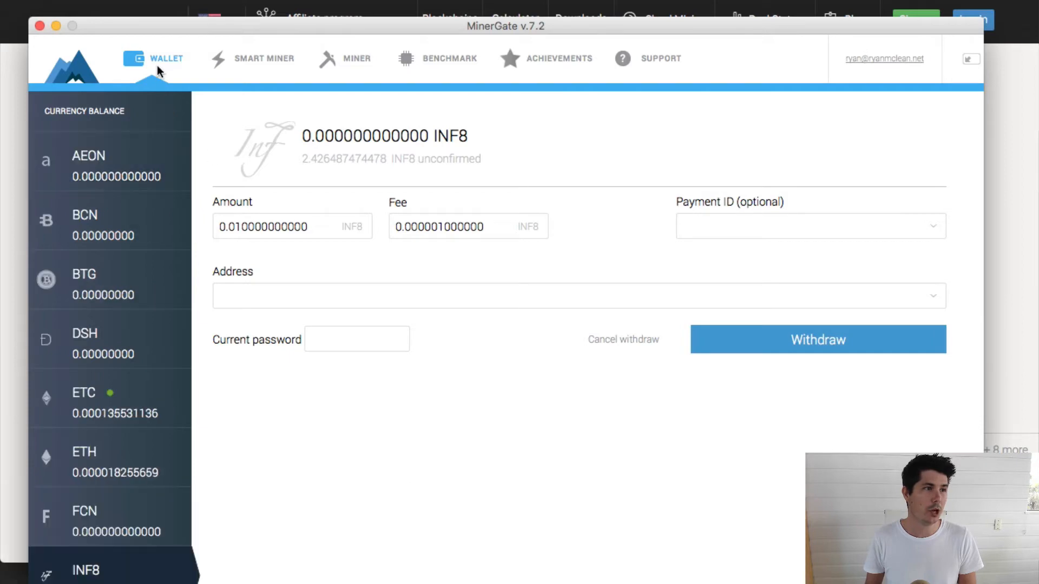
{"action": "mouse_move", "coordinate": [280, 61]}
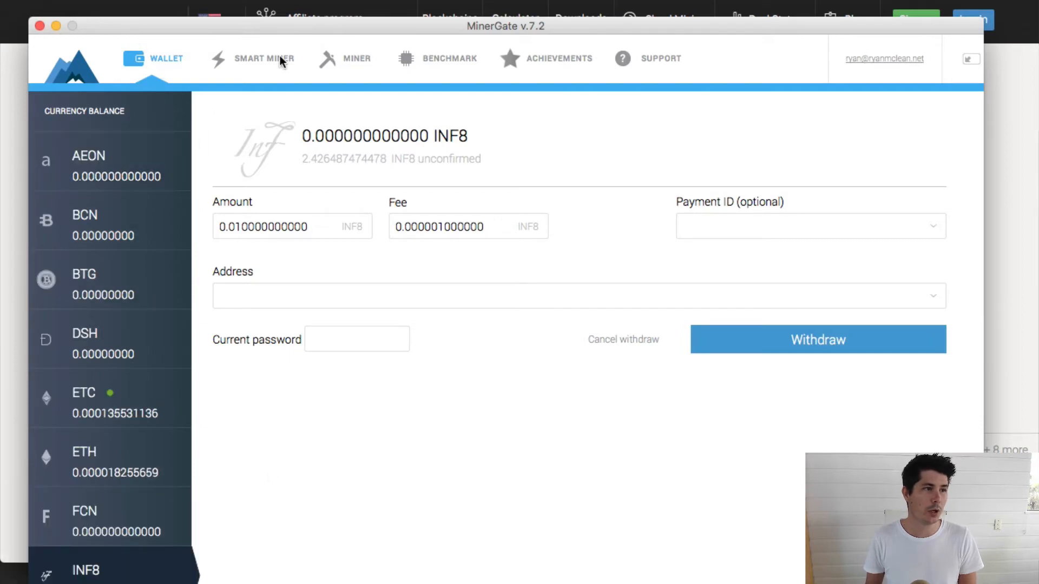
{"action": "left_click", "coordinate": [263, 58]}
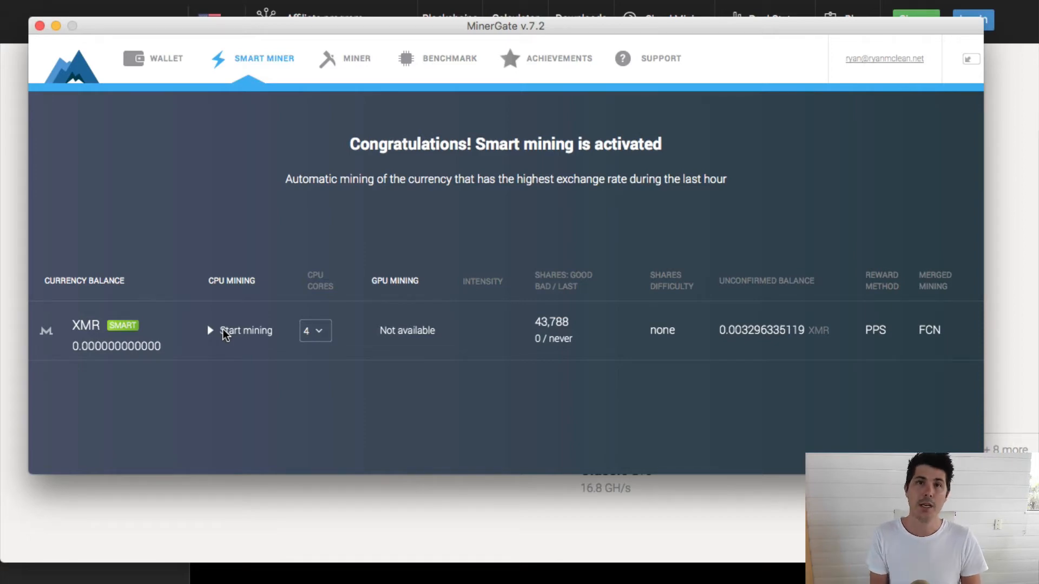
- Briefly smart-mine Monero on the CPU, pause it, and return to the Miner list
{"action": "left_click", "coordinate": [246, 331]}
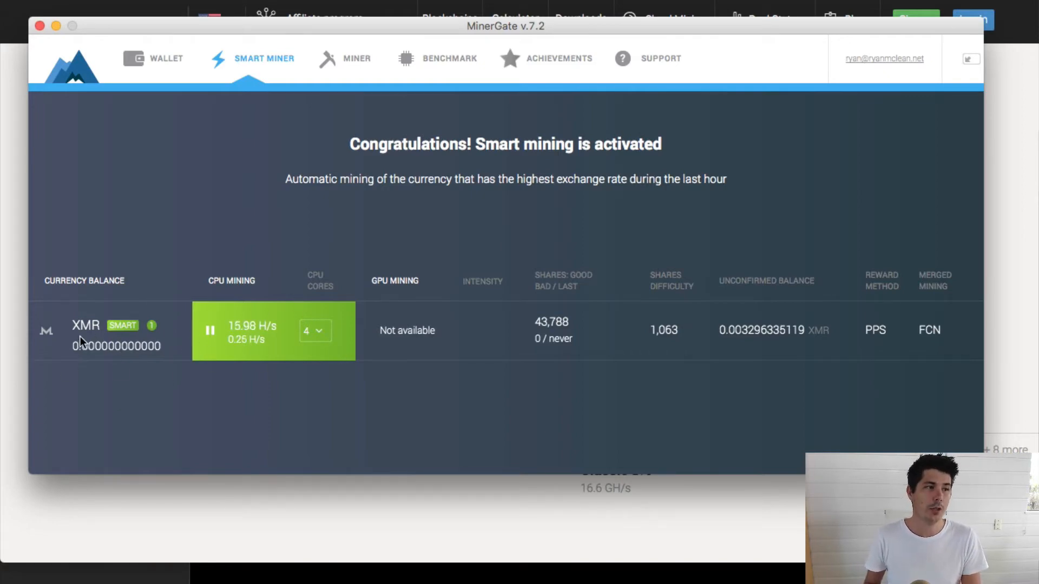
{"action": "left_click", "coordinate": [210, 331]}
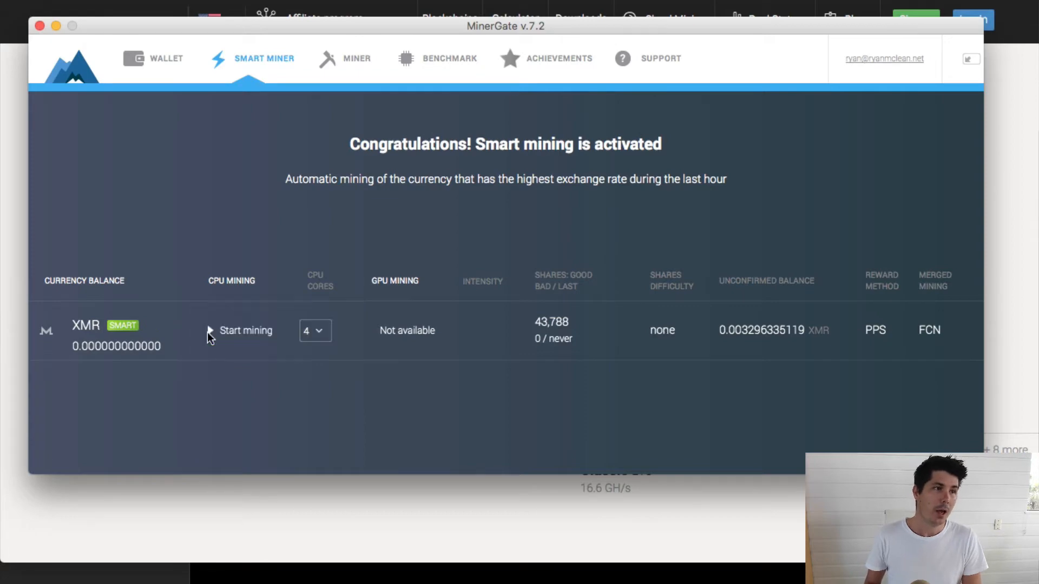
{"action": "left_click", "coordinate": [356, 59]}
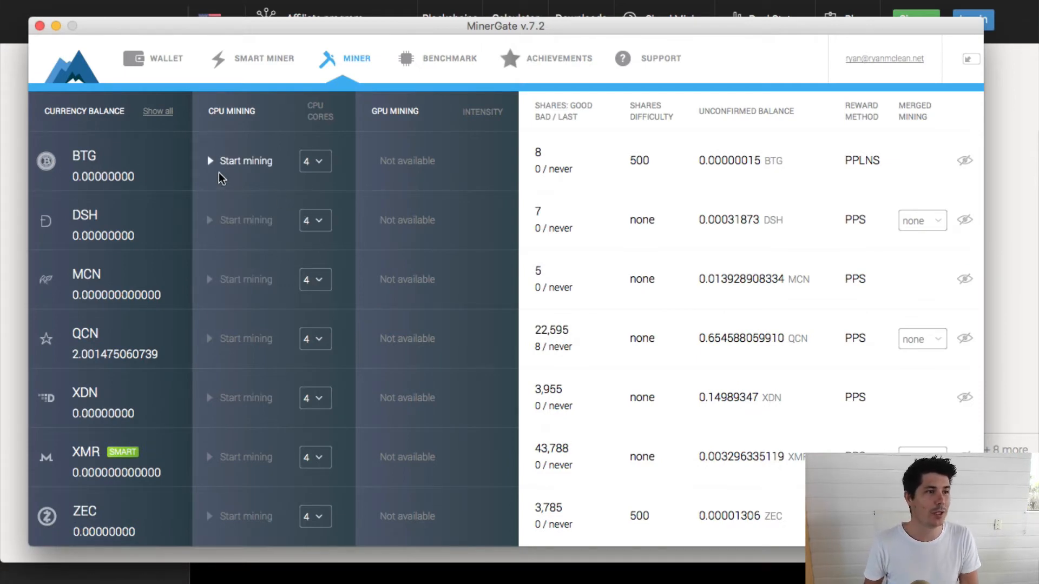
- Start Bitcoin Gold CPU mining and set it to use four CPU cores
{"action": "left_click", "coordinate": [244, 160]}
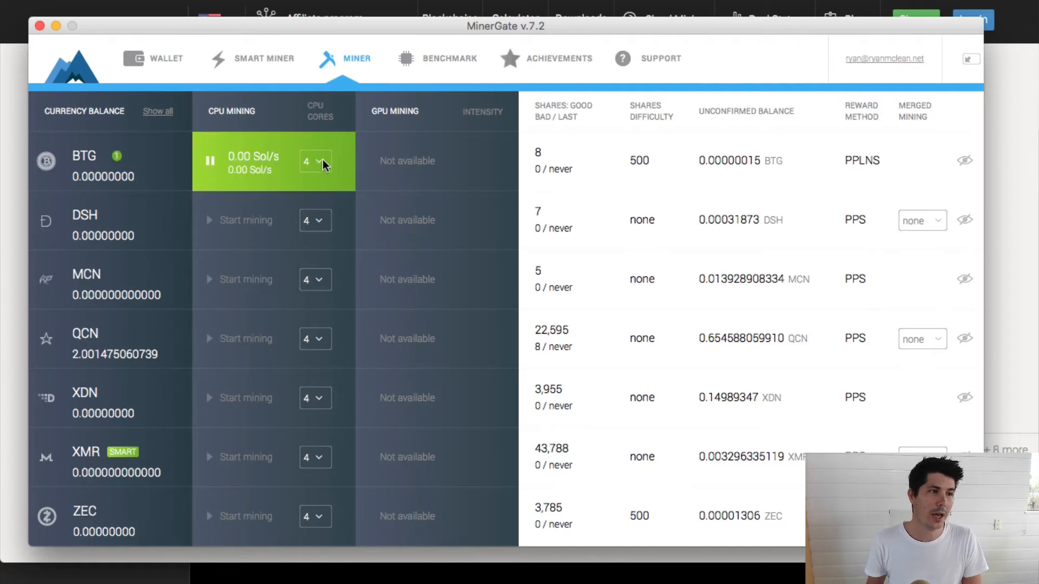
{"action": "left_click", "coordinate": [315, 161]}
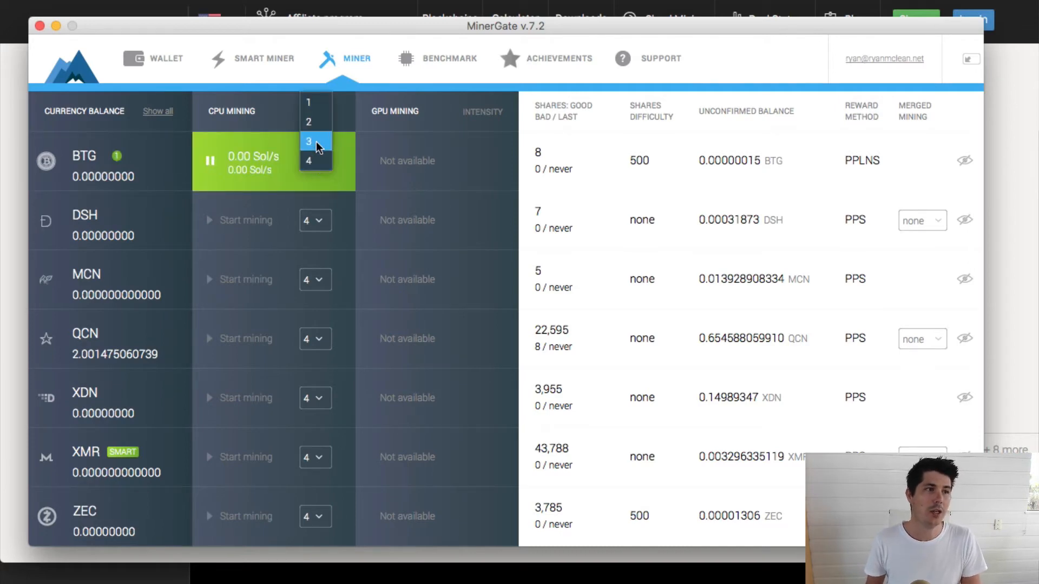
{"action": "left_click", "coordinate": [316, 161]}
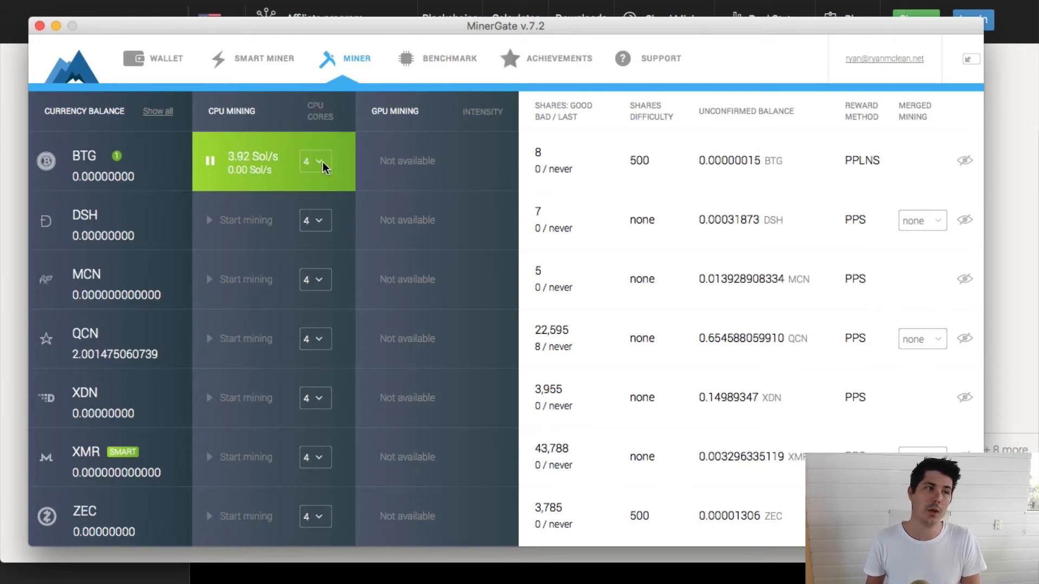
{"action": "left_click", "coordinate": [315, 160]}
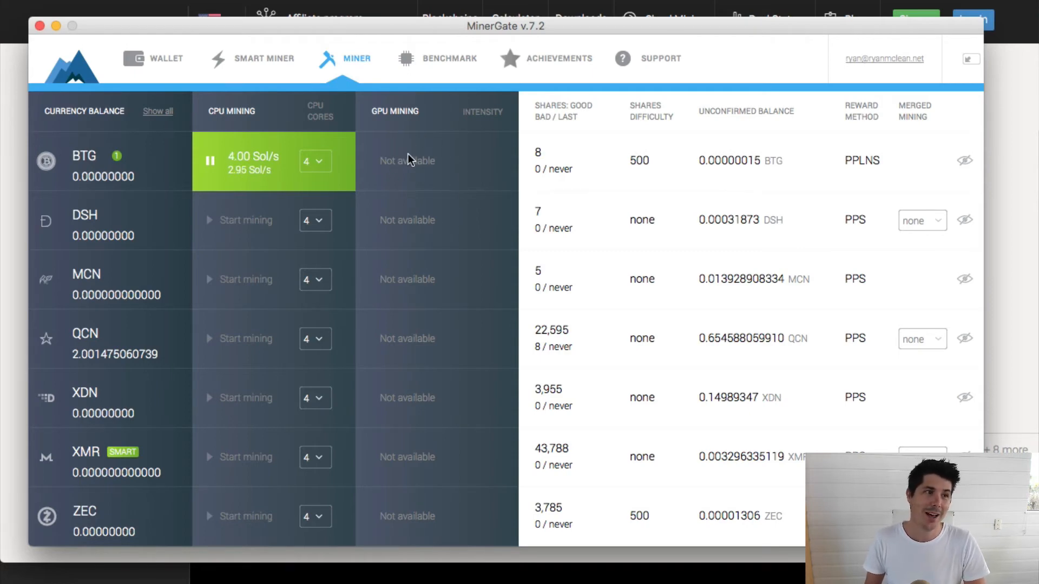
{"action": "mouse_move", "coordinate": [417, 160]}
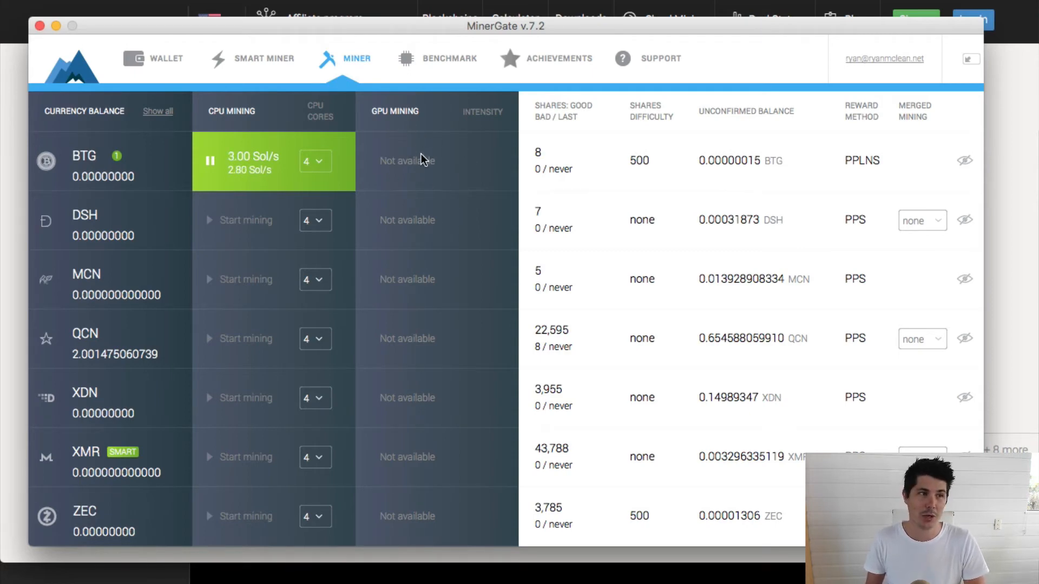
{"action": "mouse_move", "coordinate": [446, 212]}
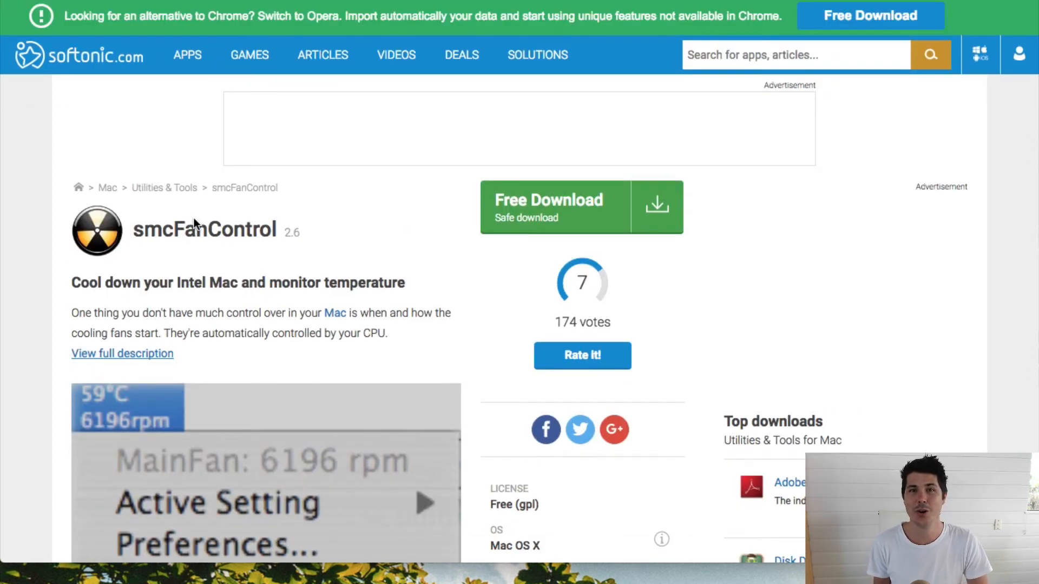
{"action": "mouse_move", "coordinate": [446, 140]}
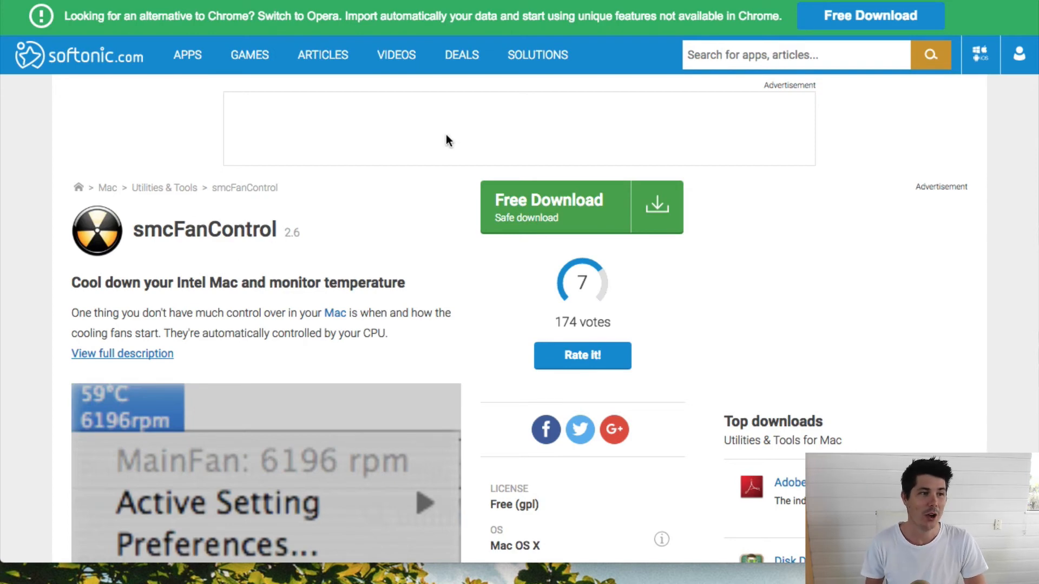
{"action": "mouse_move", "coordinate": [473, 222]}
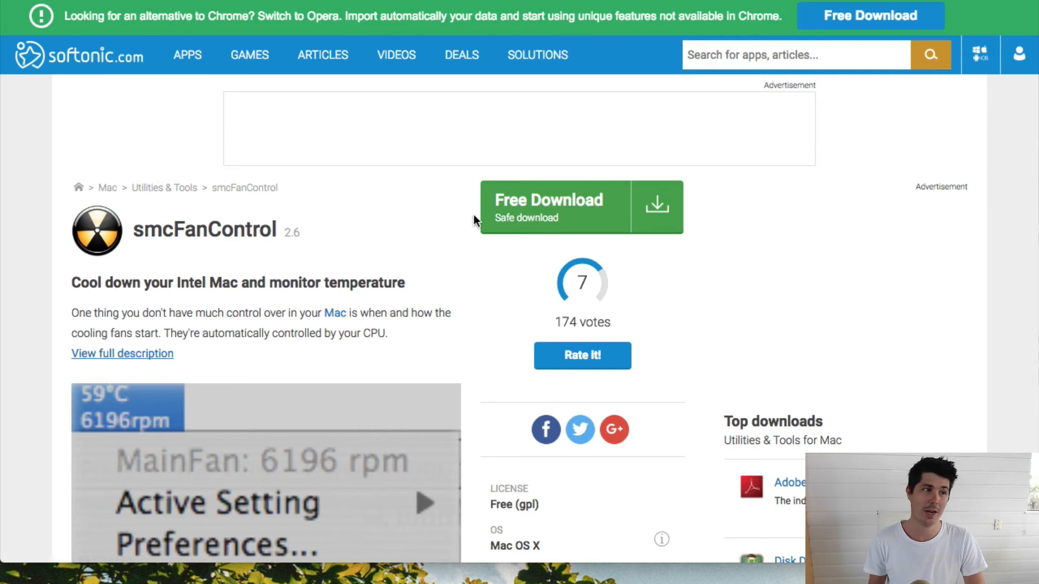
{"action": "mouse_move", "coordinate": [337, 230]}
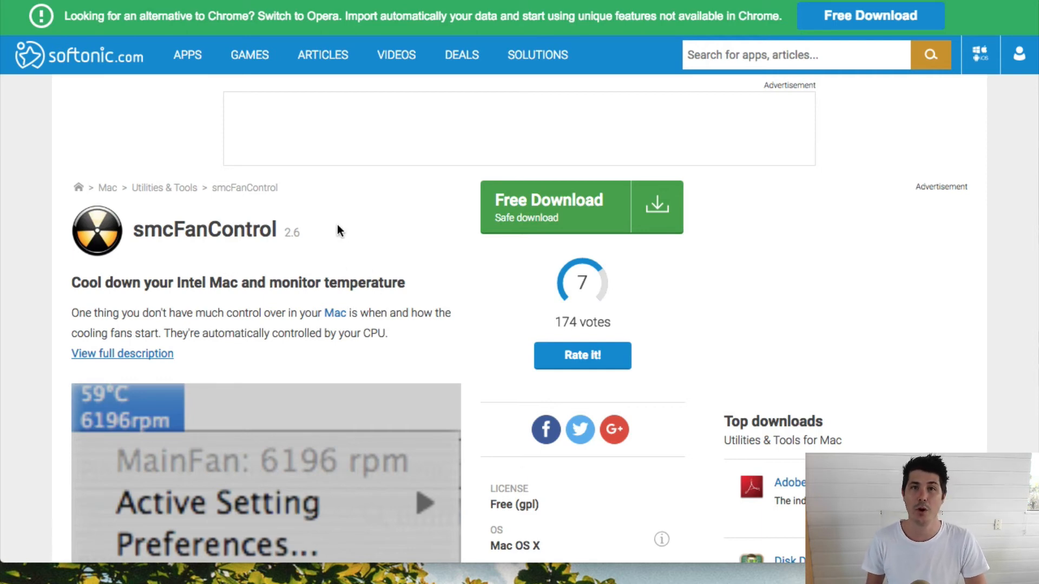
{"action": "mouse_move", "coordinate": [361, 174]}
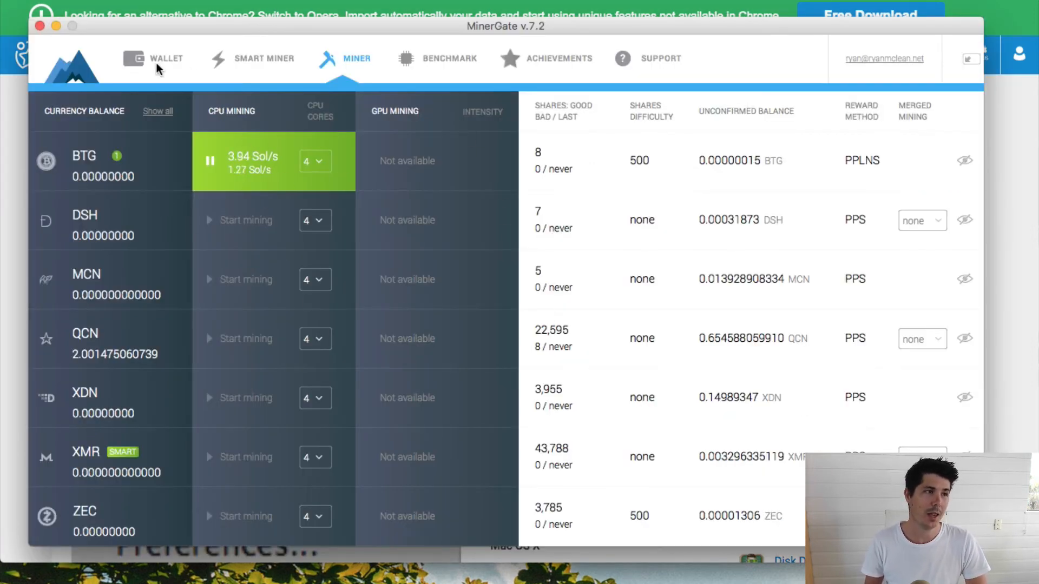
- Open the Bitcoin Gold wallet's withdraw form and focus the empty Address field
{"action": "left_click", "coordinate": [166, 59]}
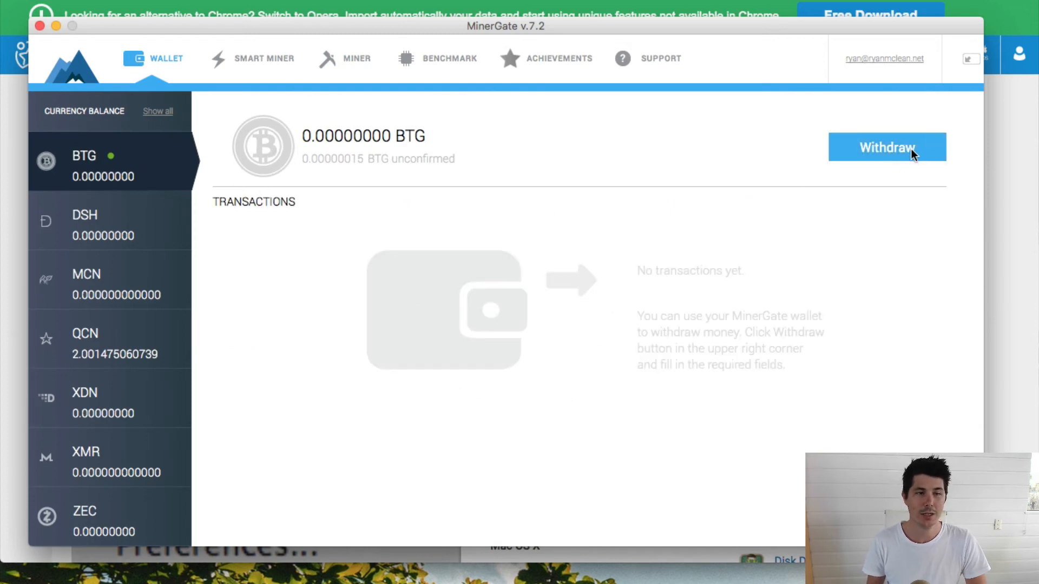
{"action": "left_click", "coordinate": [885, 146]}
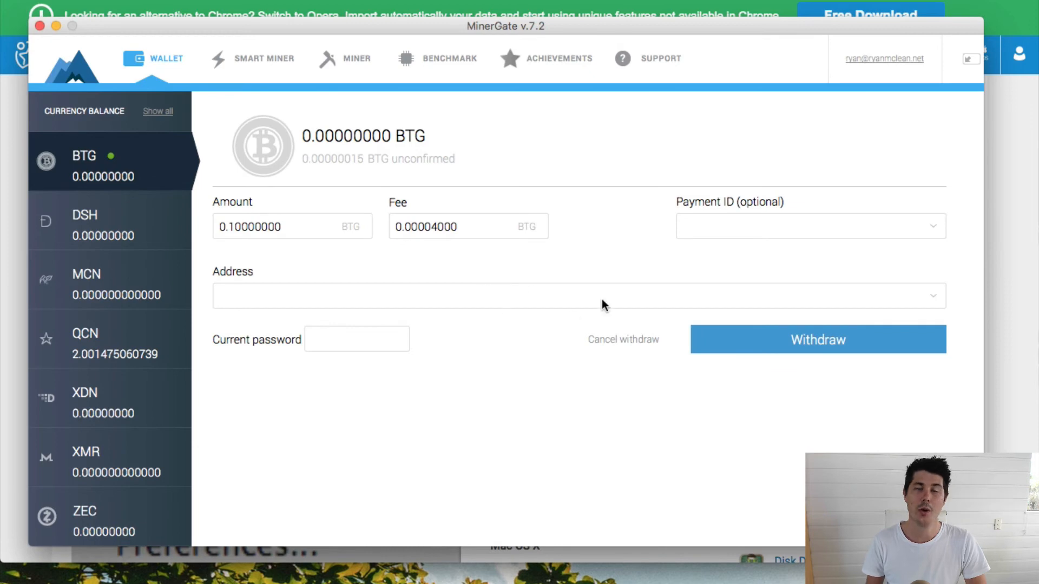
{"action": "left_click", "coordinate": [221, 296]}
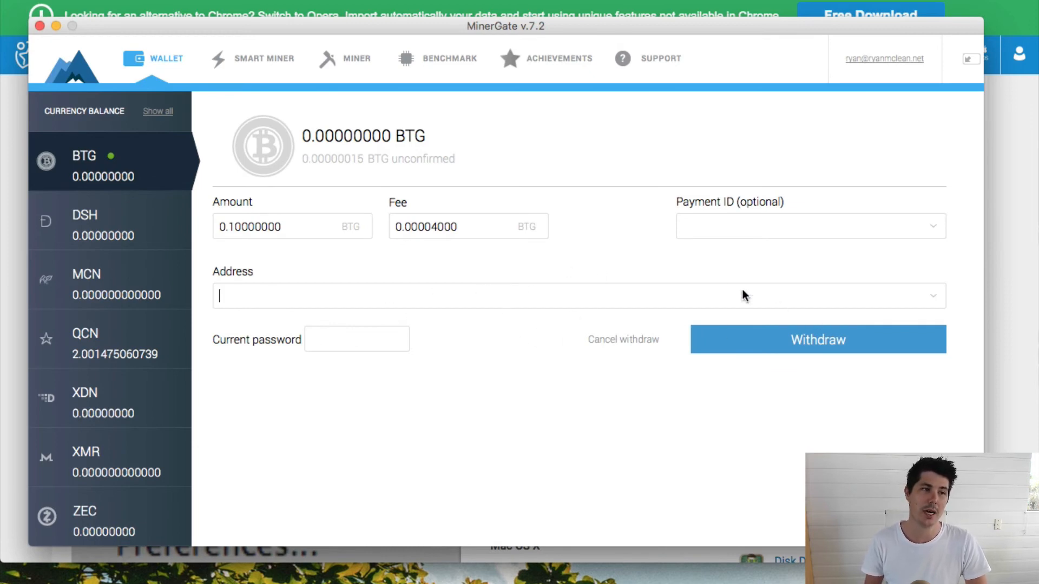